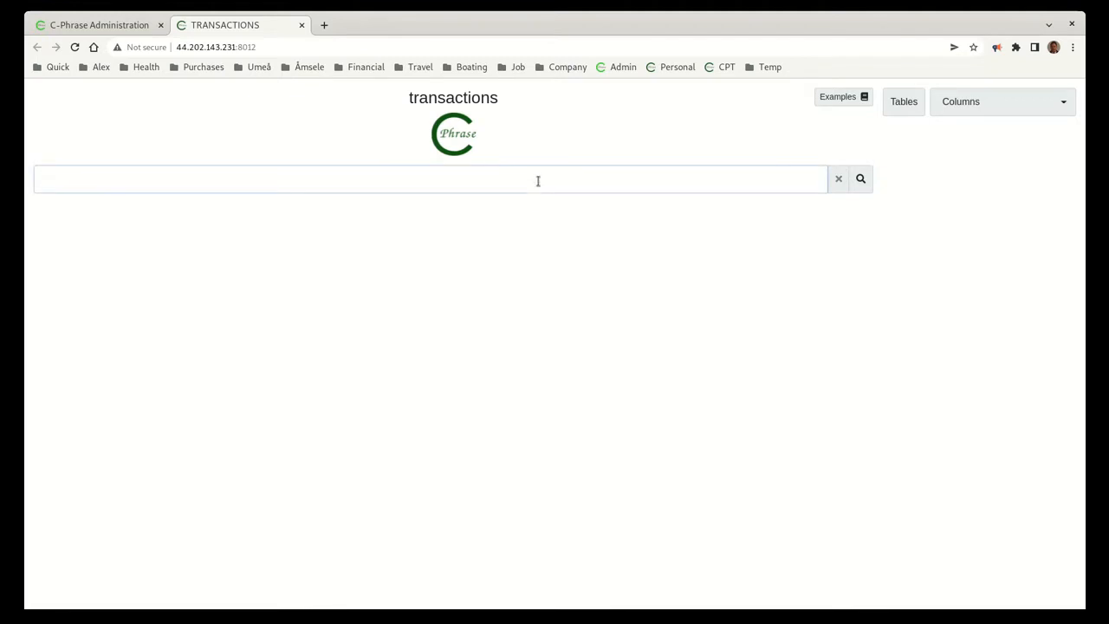
Step: Query 'customer', 'items', then 'transaction' to list each table, ending with all ten transactions
text(customer)
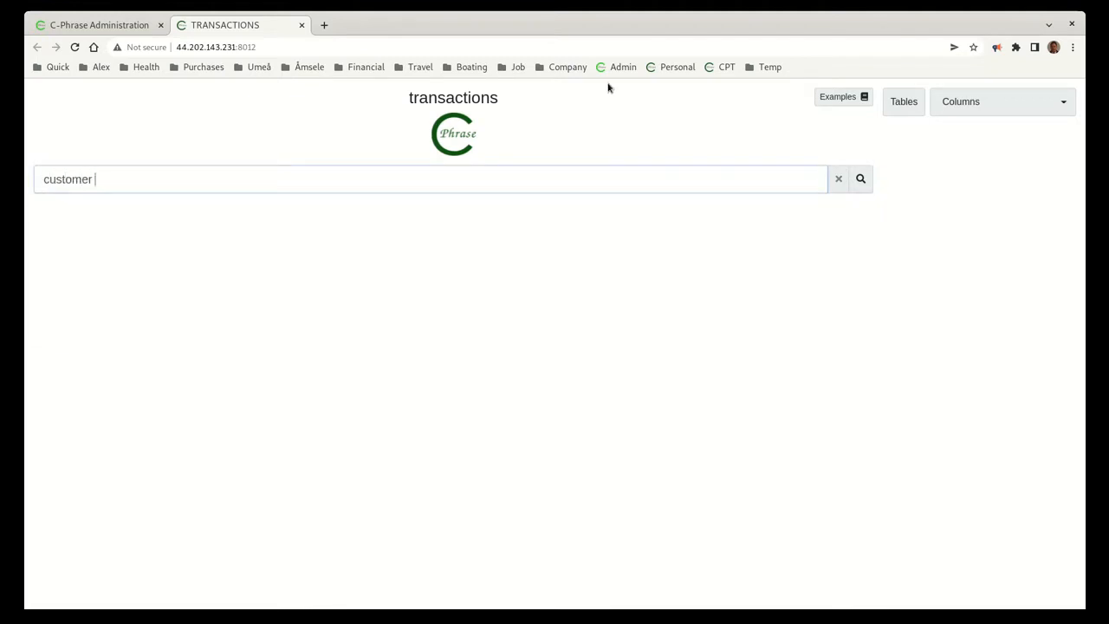
click(859, 178)
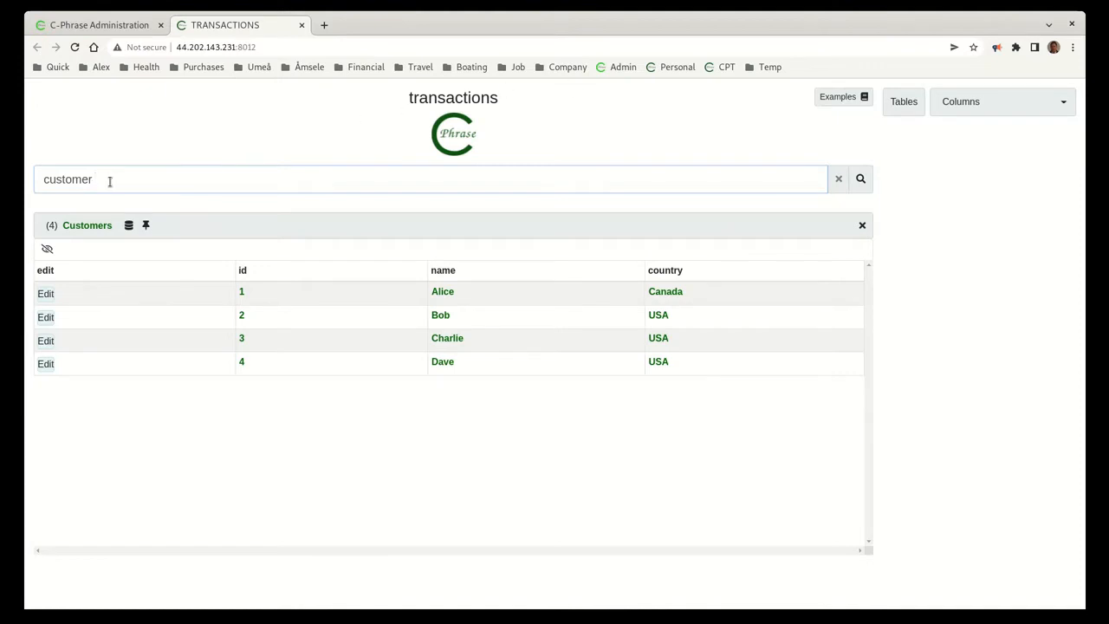
text(items)
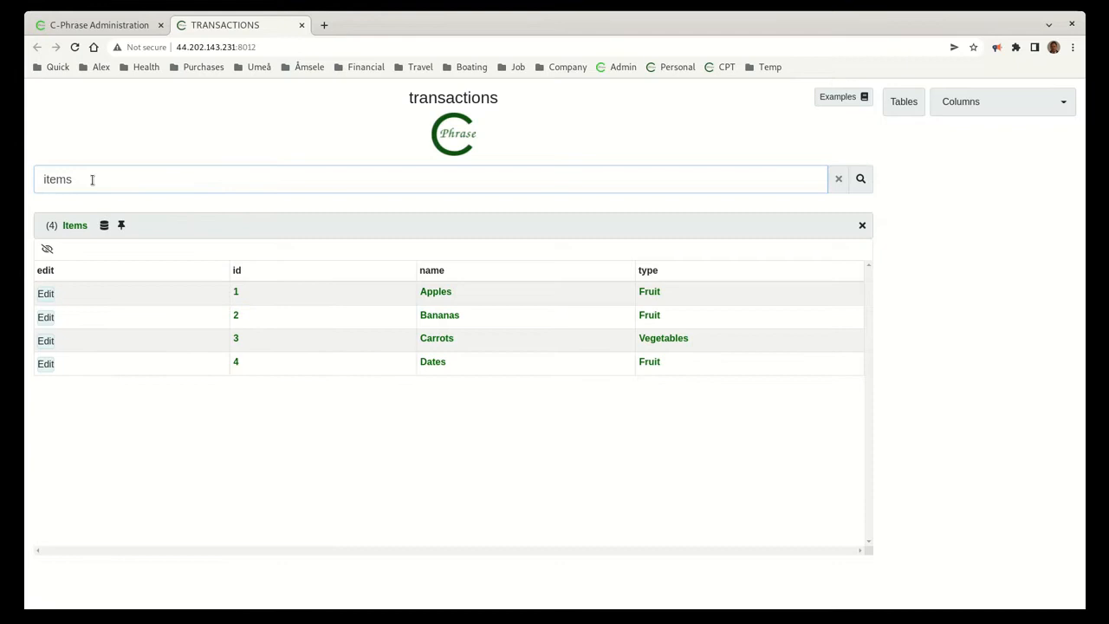
text(trans)
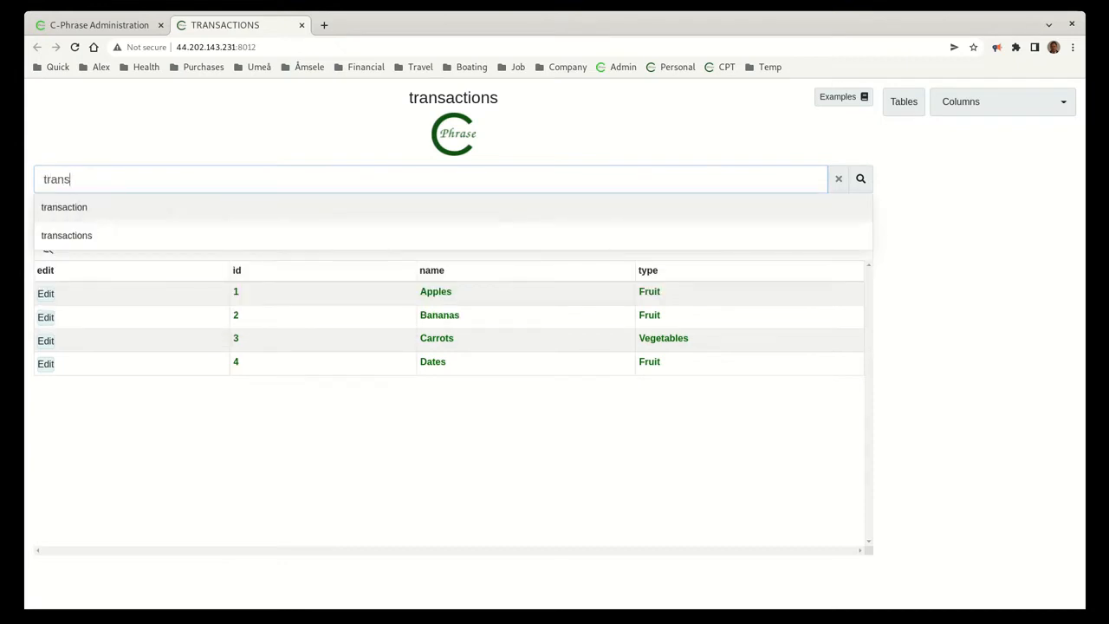
click(63, 206)
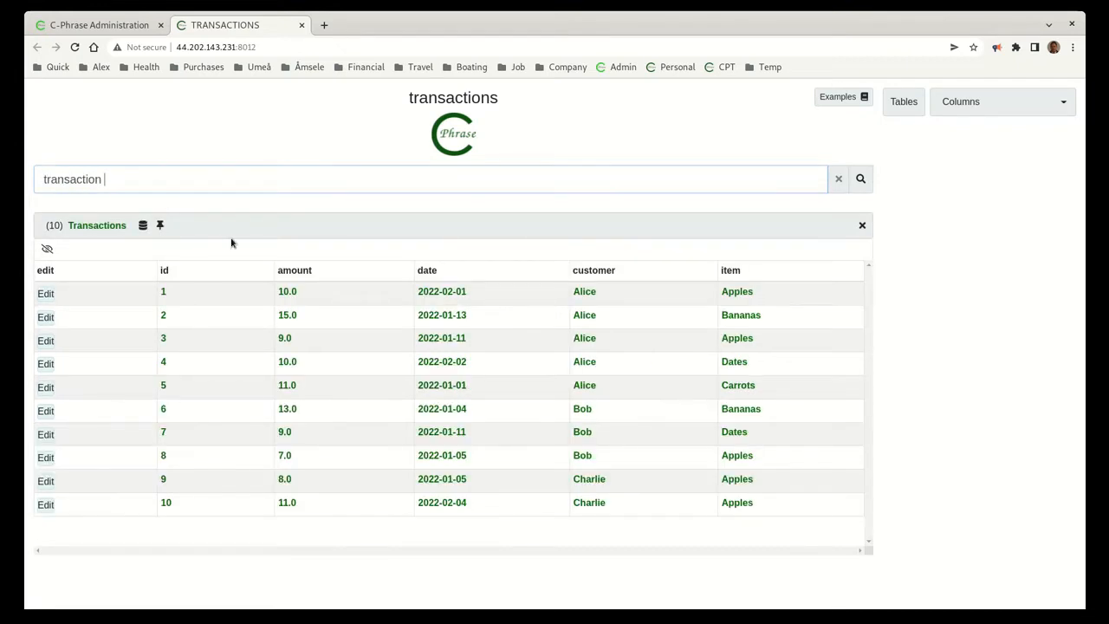
Step: Run the 'customers that bought apples' example, then ask for buyers of both apples and bananas
click(837, 97)
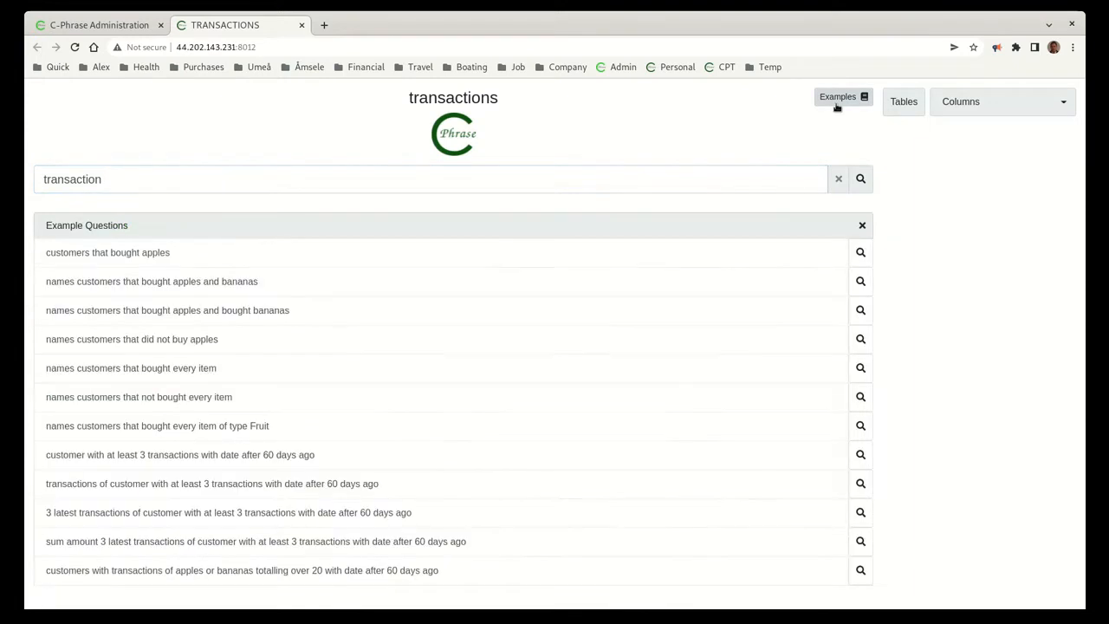
mouse_move(860, 252)
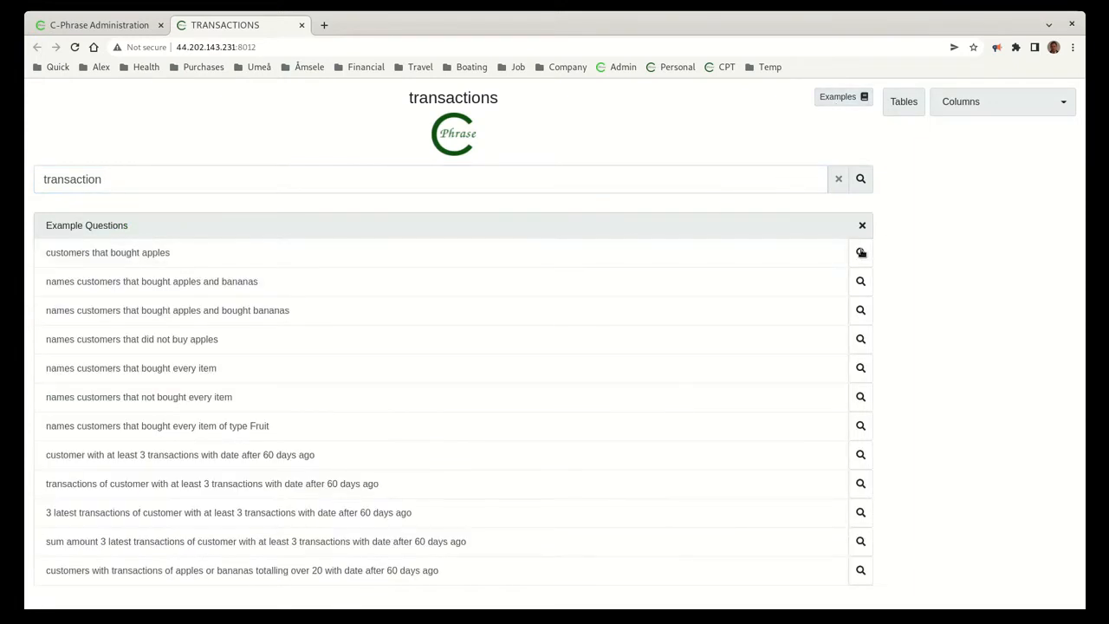
click(860, 252)
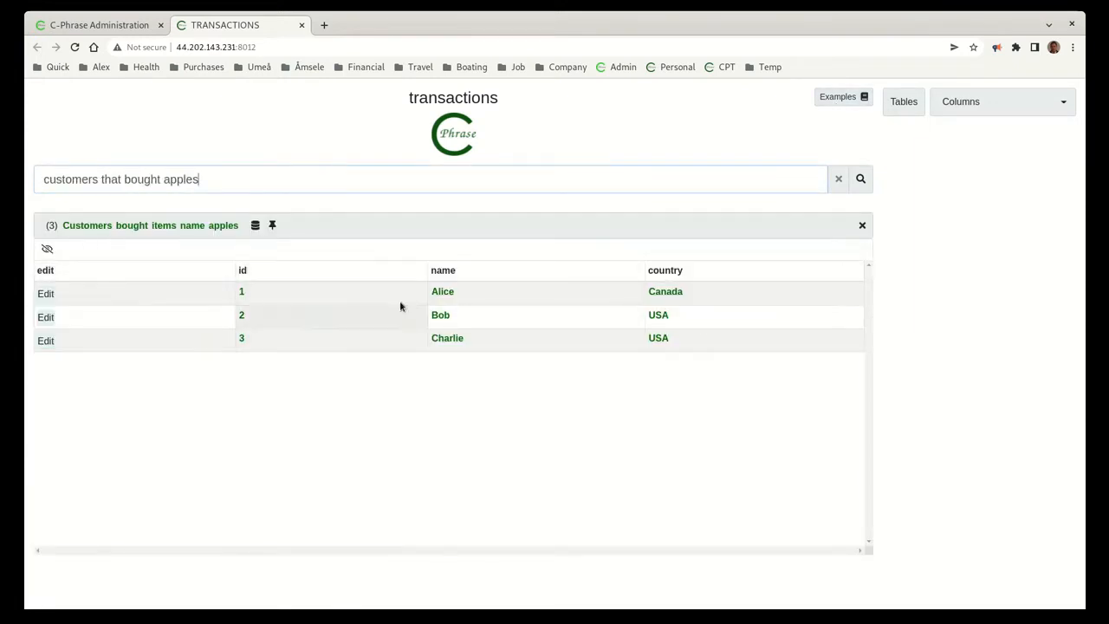
mouse_move(643, 291)
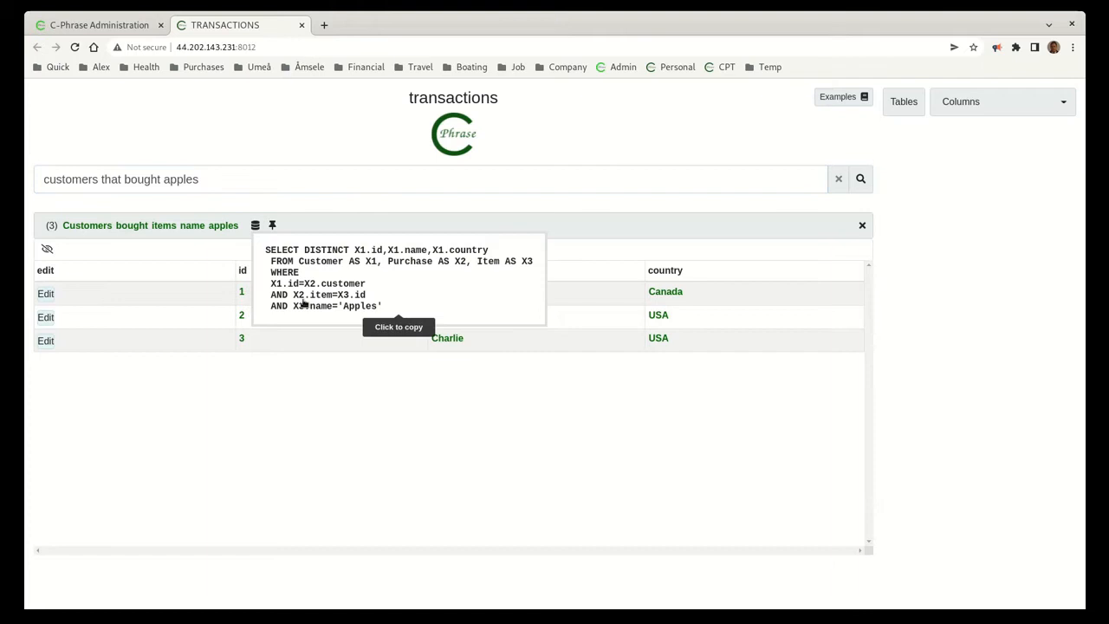
mouse_move(378, 164)
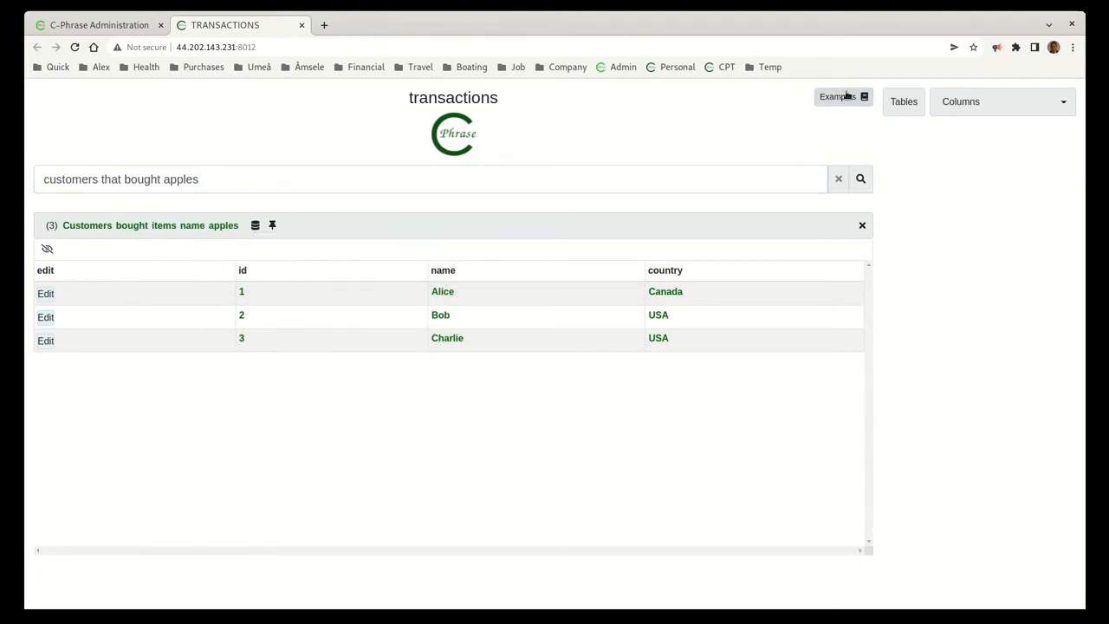
click(838, 97)
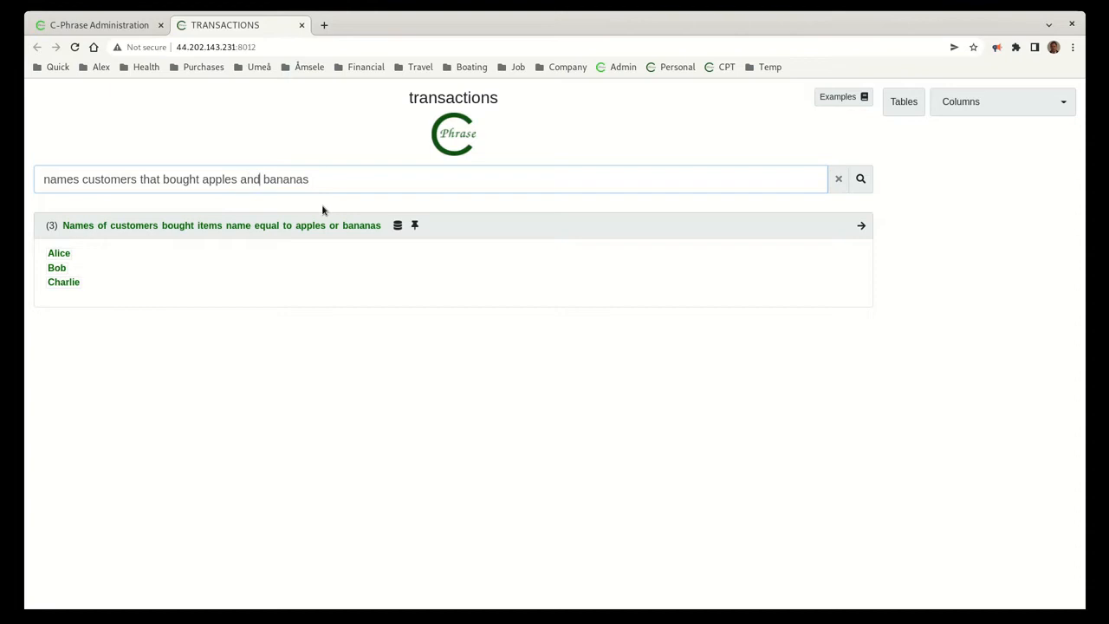
text(boun)
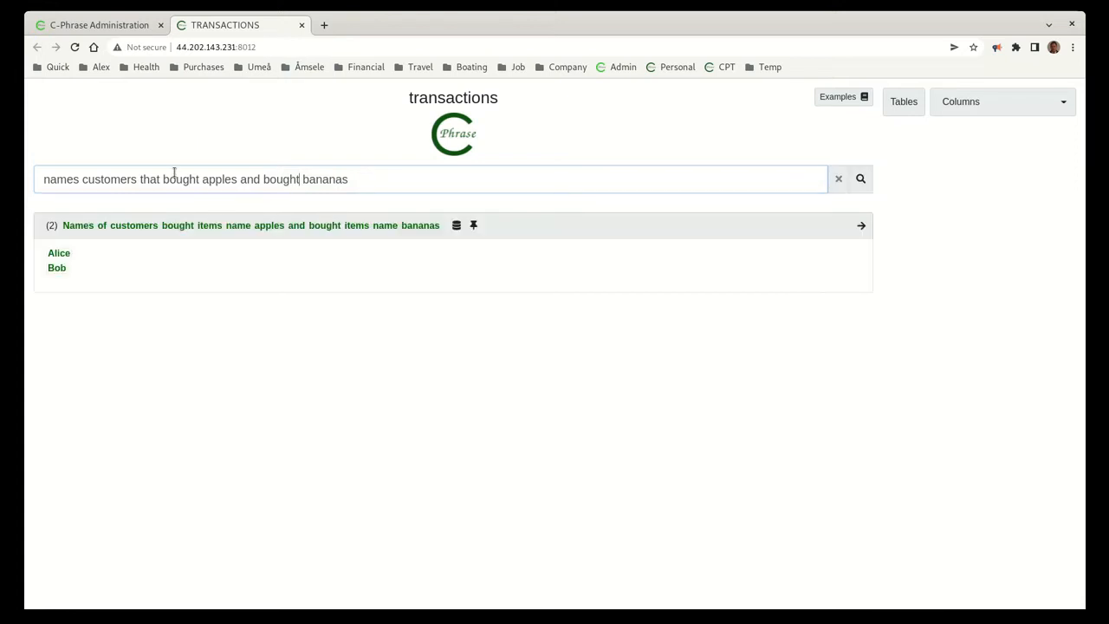
click(457, 225)
text(did not buy)
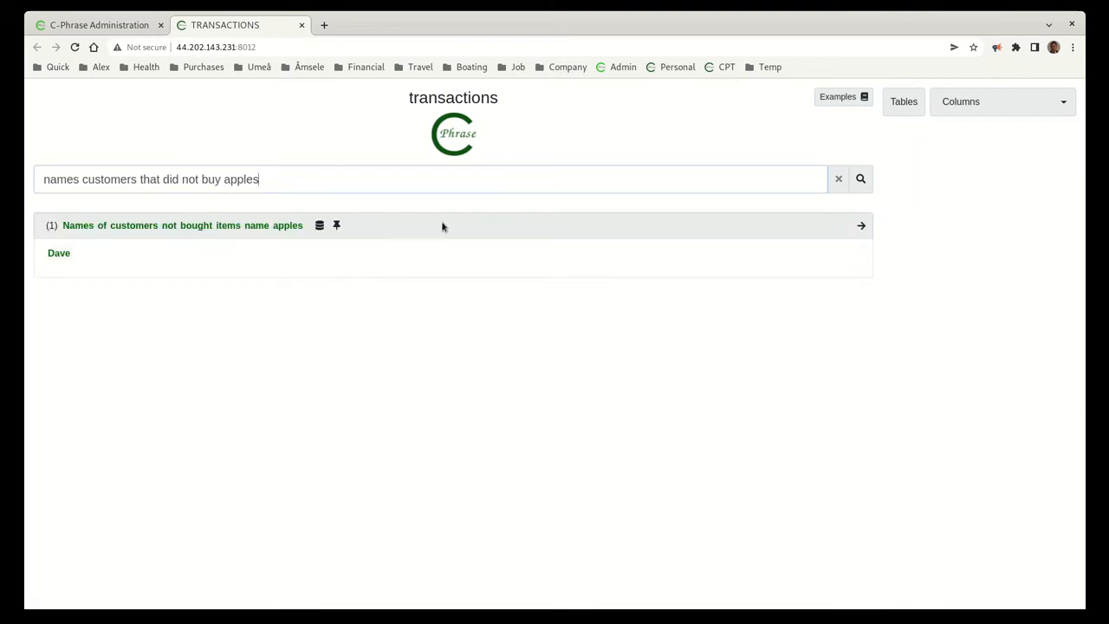
Step: Run the 'customers that bought every item' example and return to the example questions list
click(837, 96)
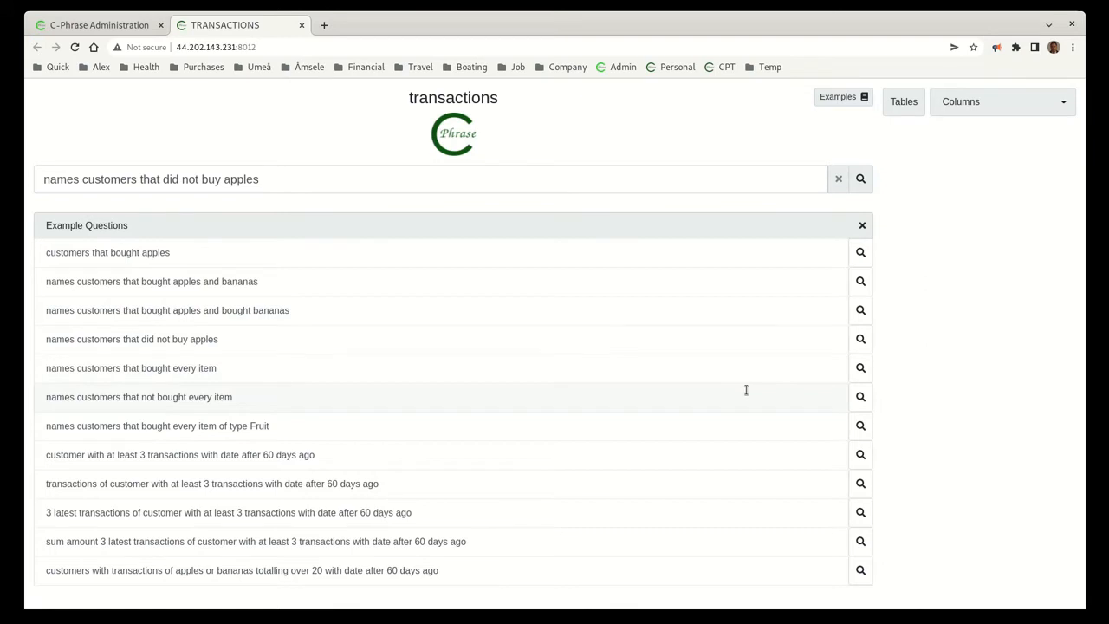
click(131, 368)
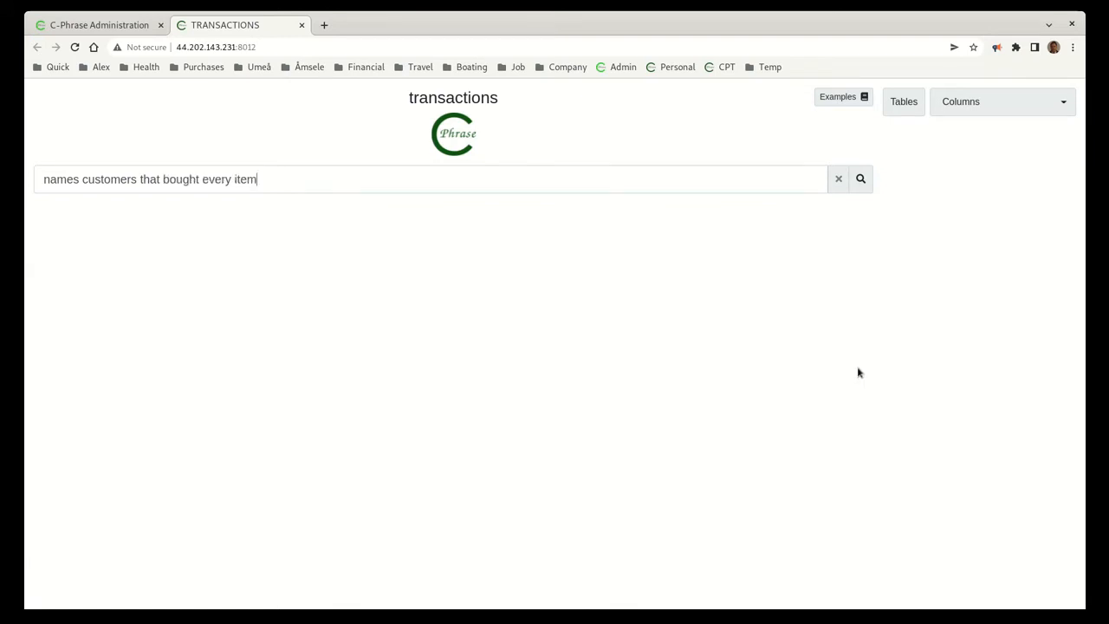
click(859, 179)
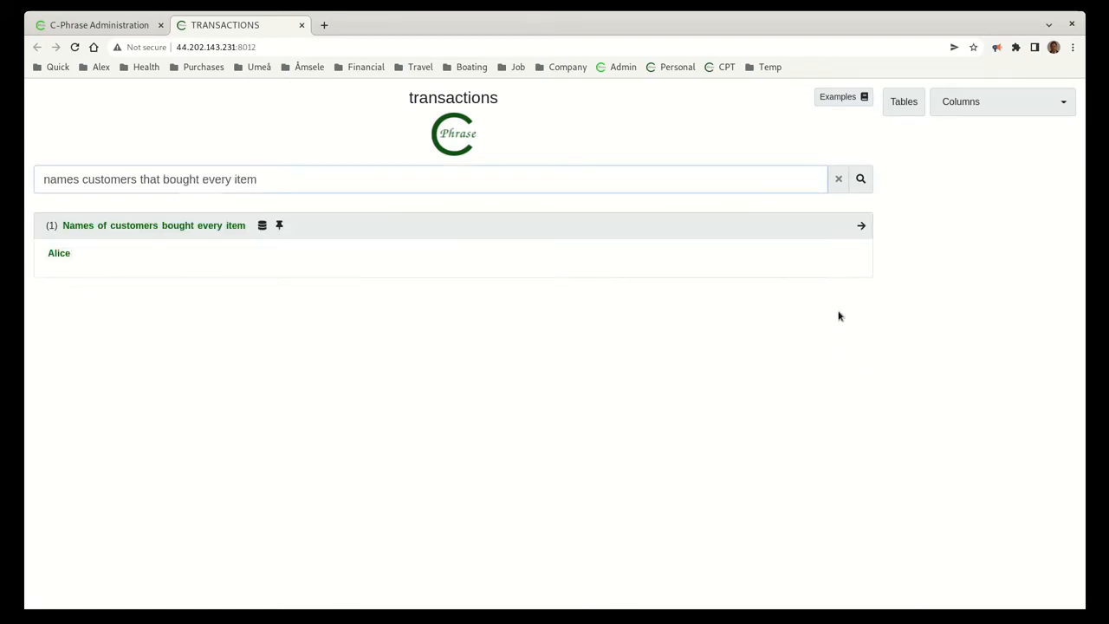
click(836, 96)
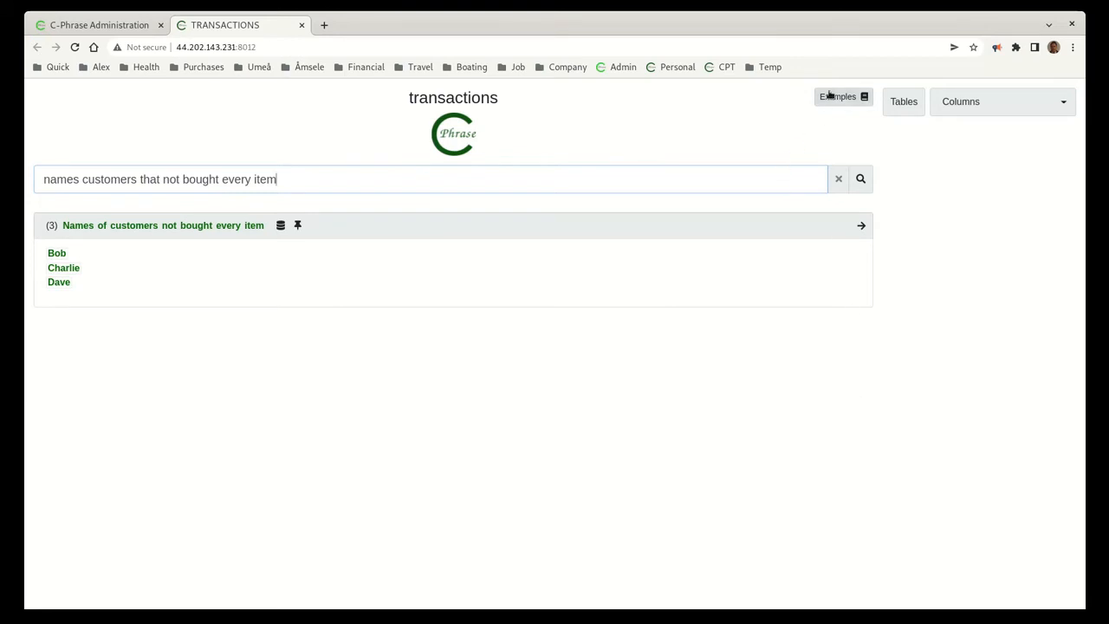
click(837, 96)
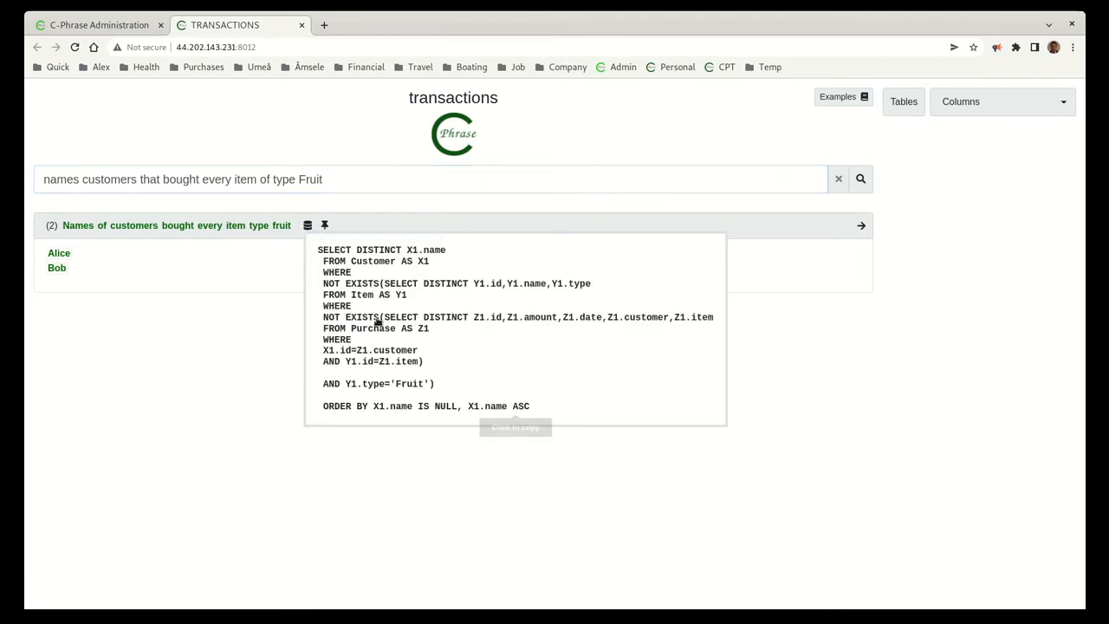
mouse_move(382, 304)
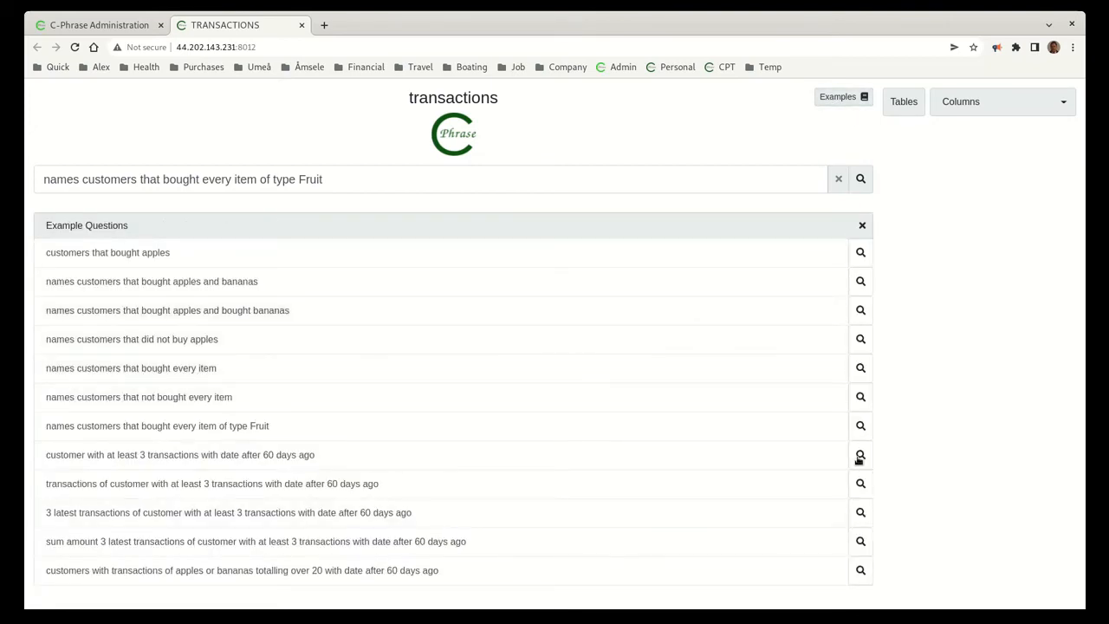
Step: Run the at-least-3-transactions example, then ask for those customers' transactions
click(860, 455)
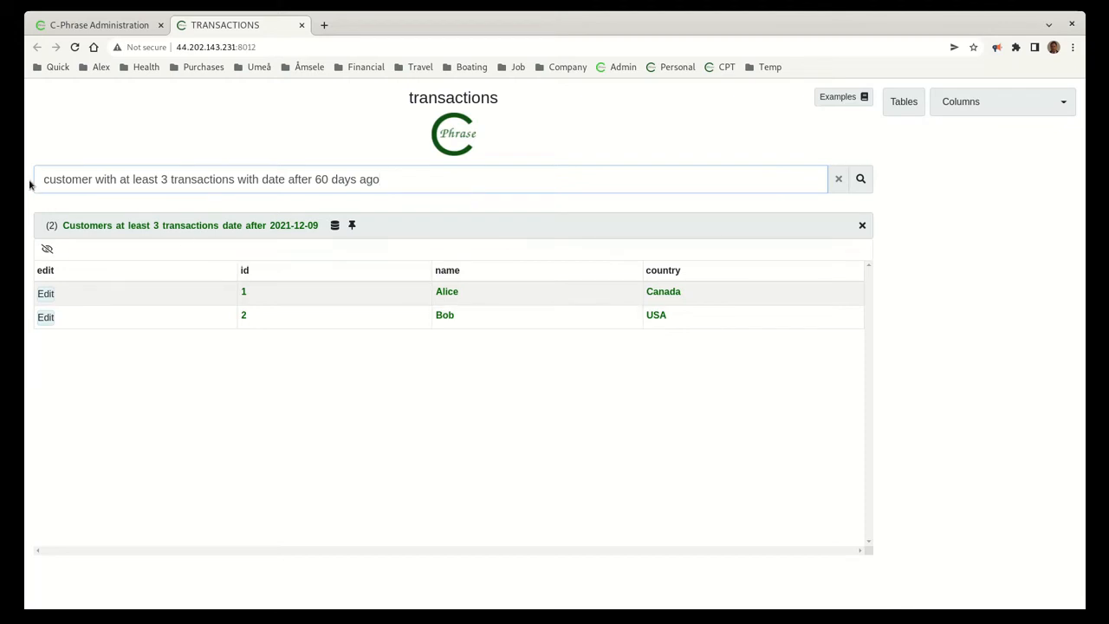
text(transactions)
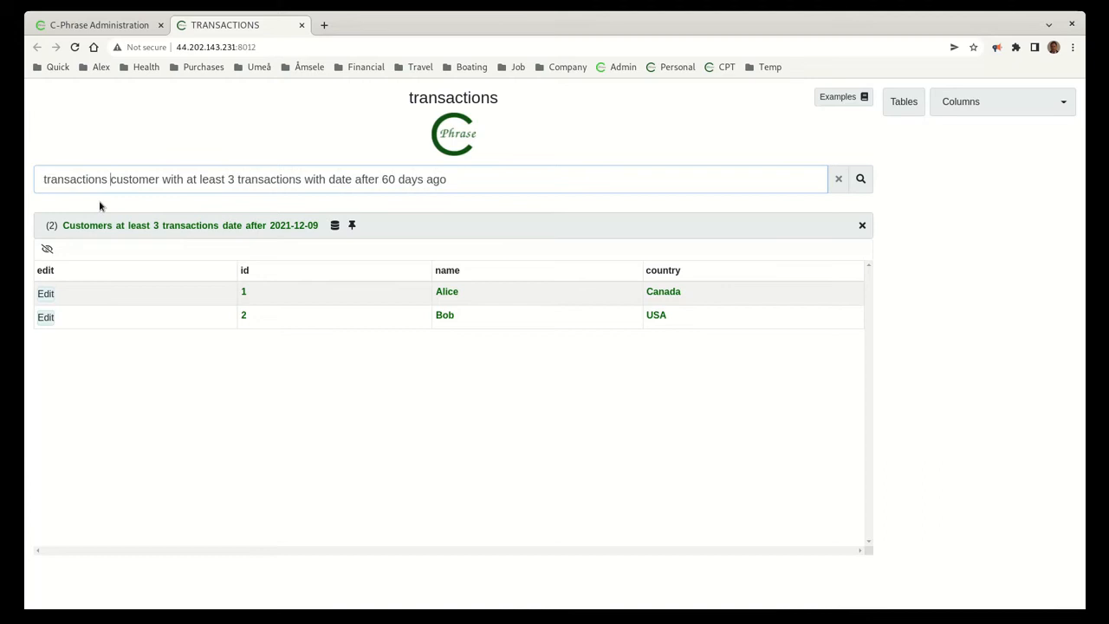
click(859, 178)
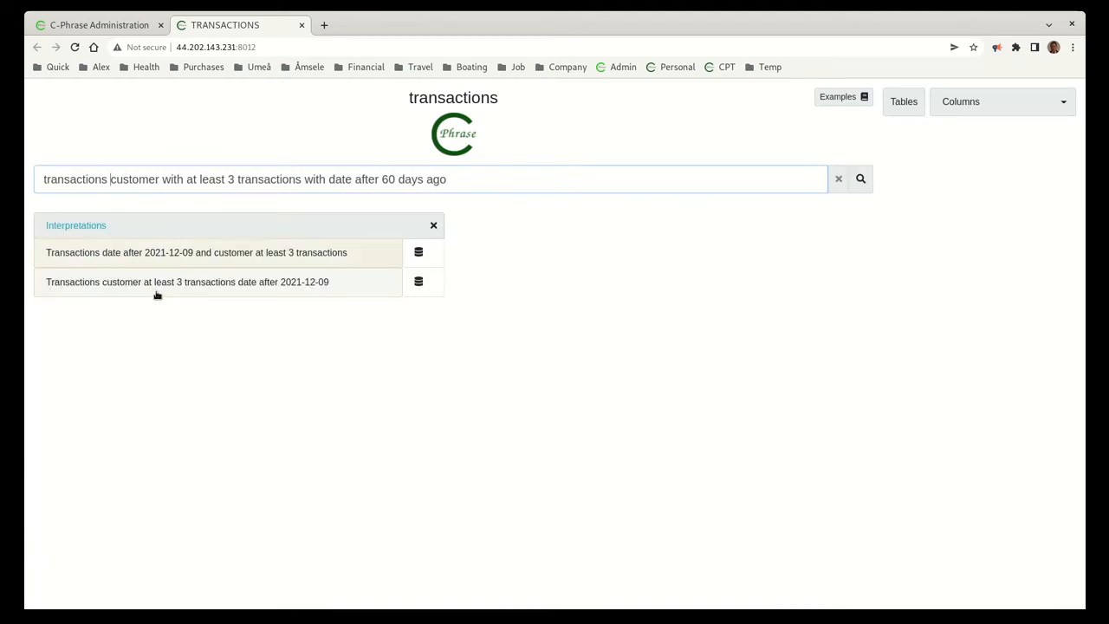
mouse_move(220, 297)
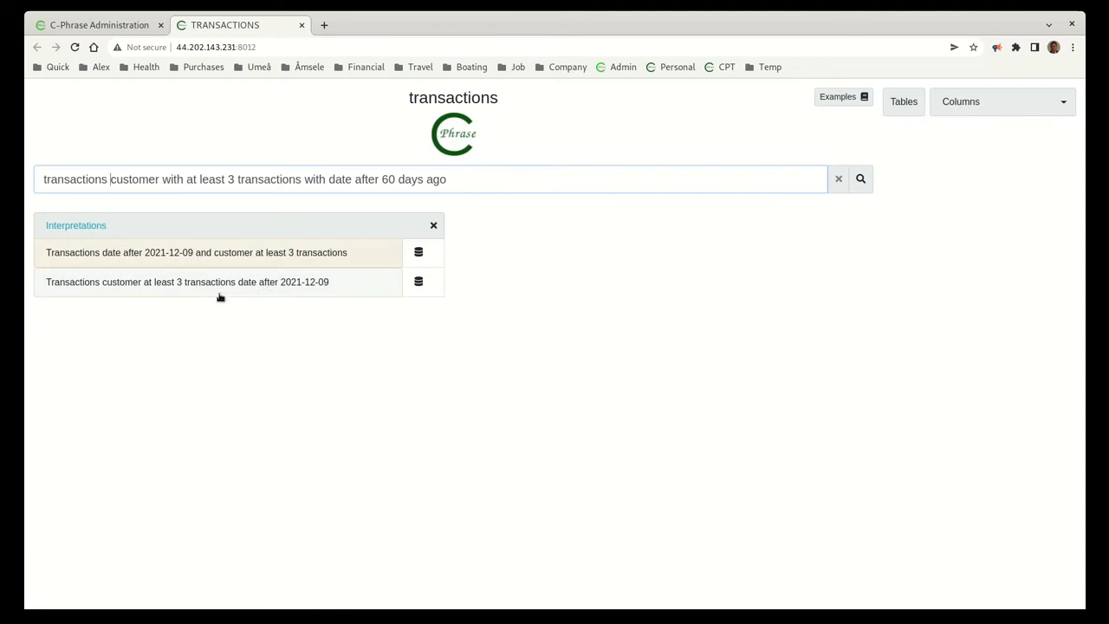
mouse_move(217, 283)
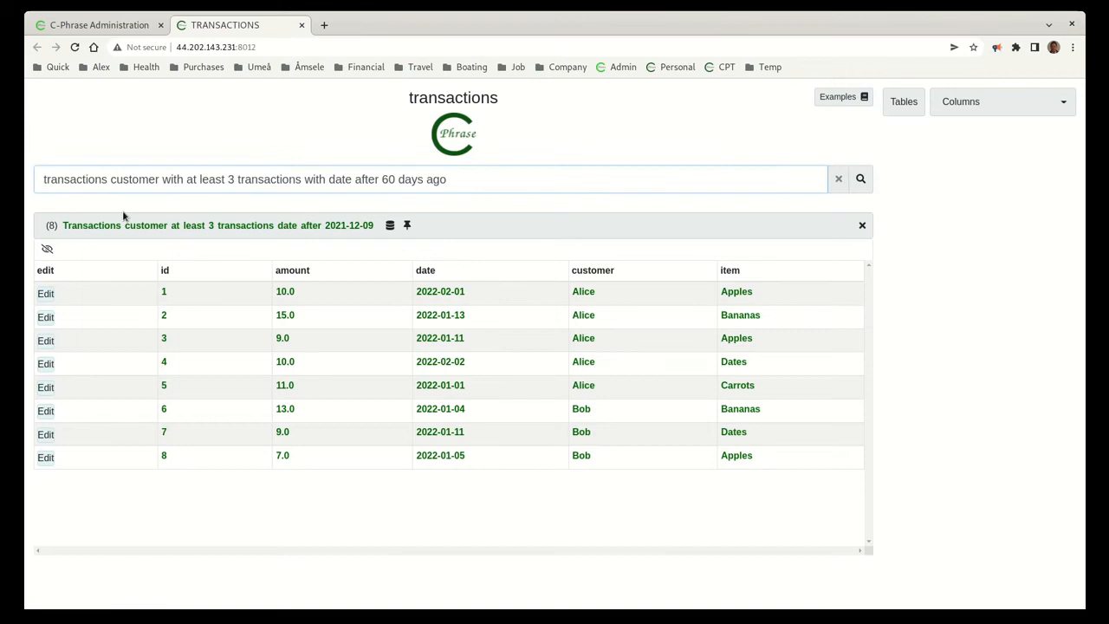
Step: Narrow to the 3 latest transactions, then sum their amount to get 35.0
text(3 latest)
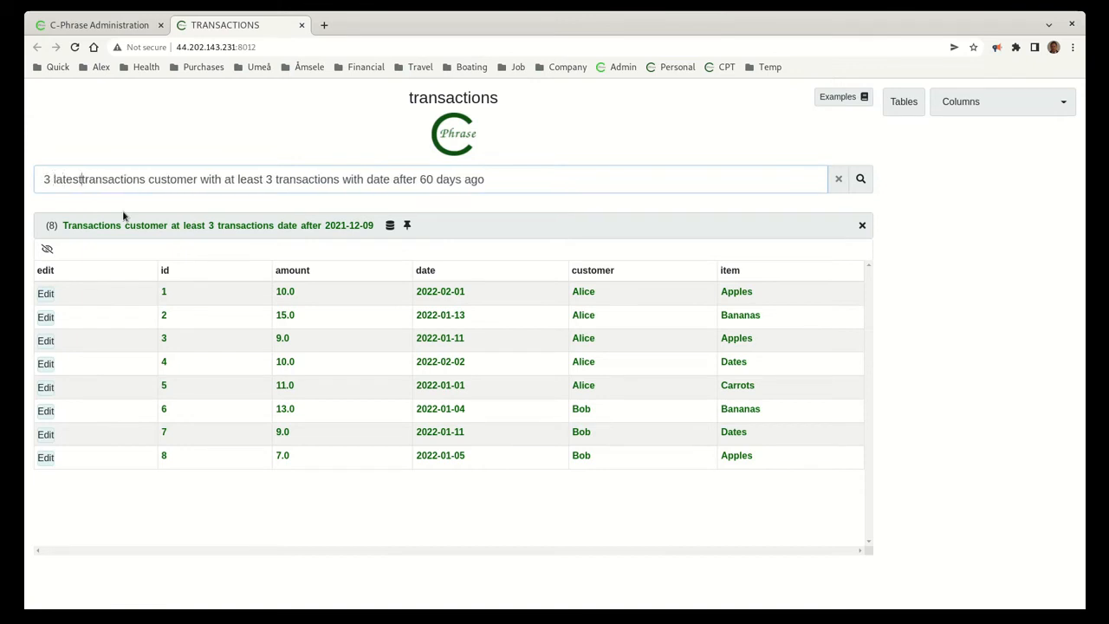
click(860, 179)
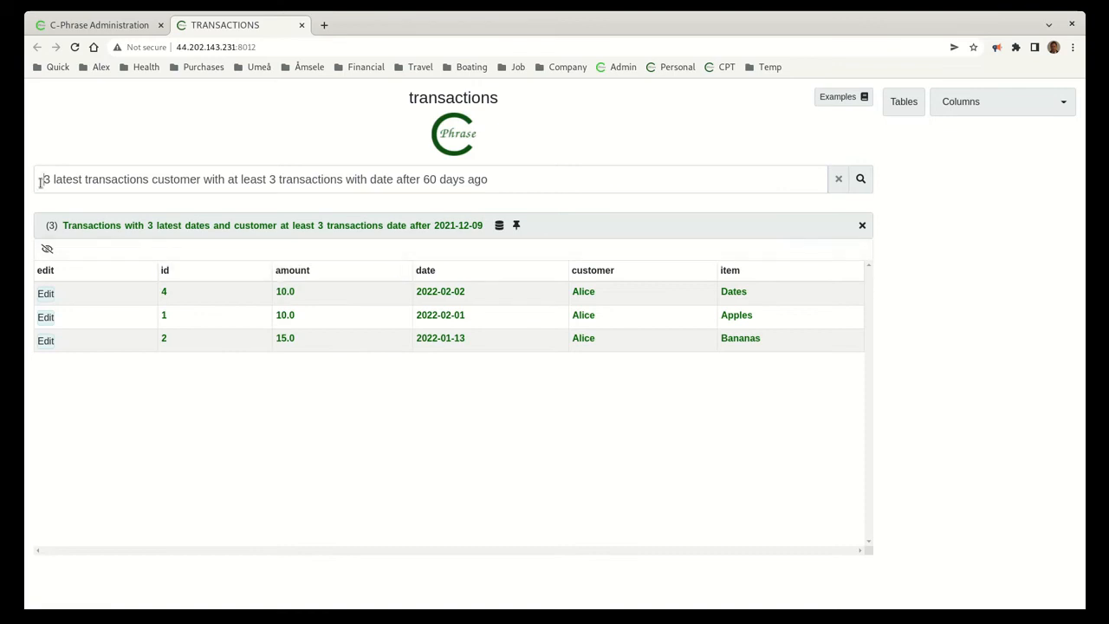
text(sum)
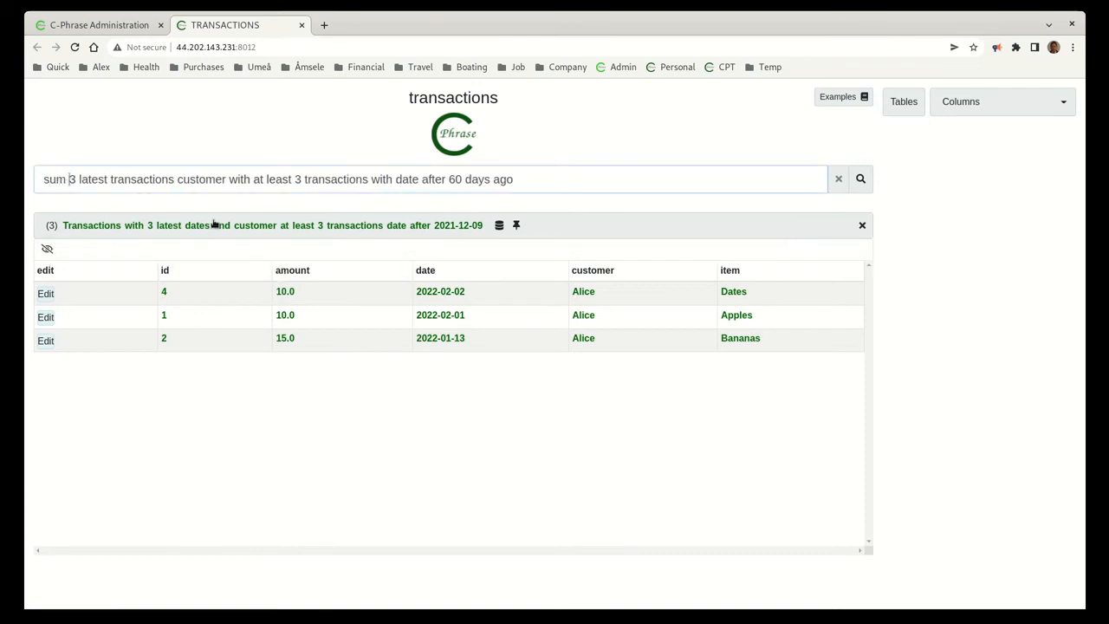
text(amount)
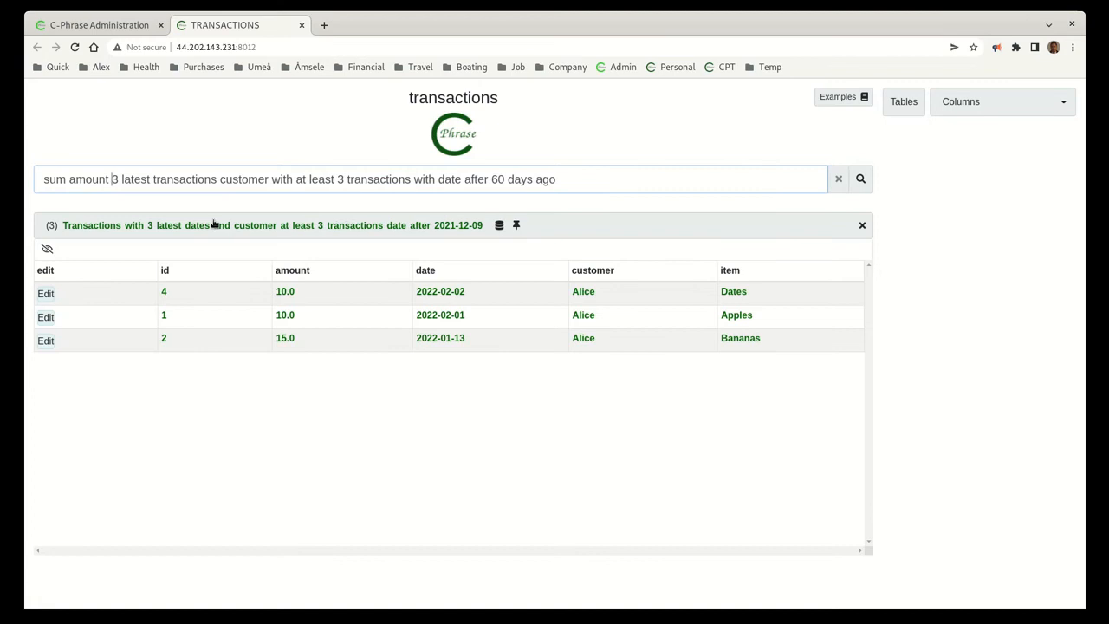
click(859, 178)
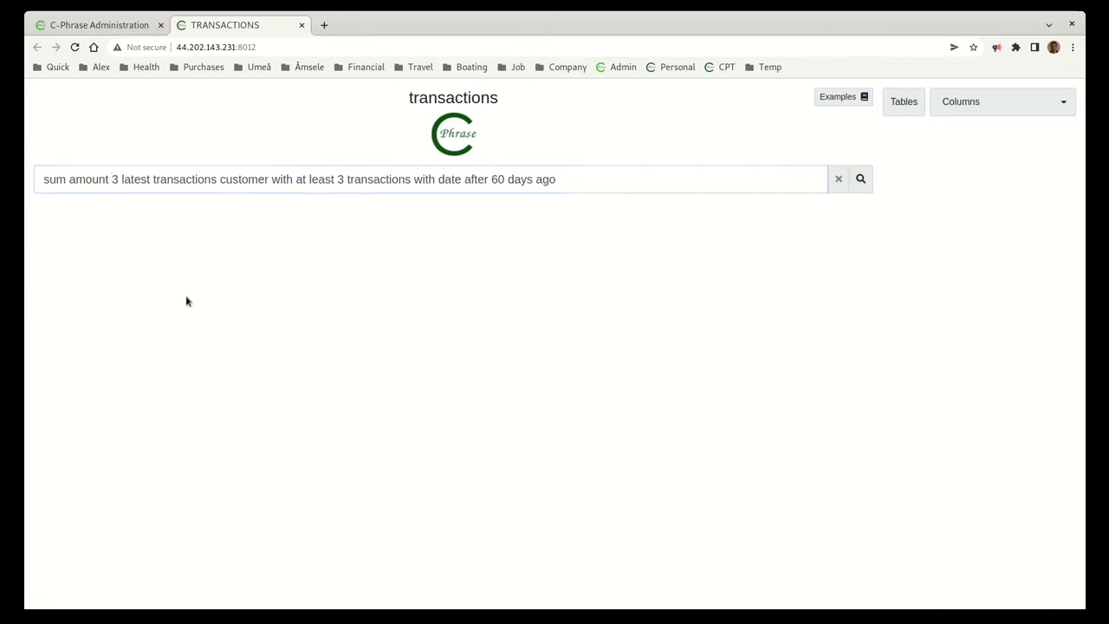
click(860, 178)
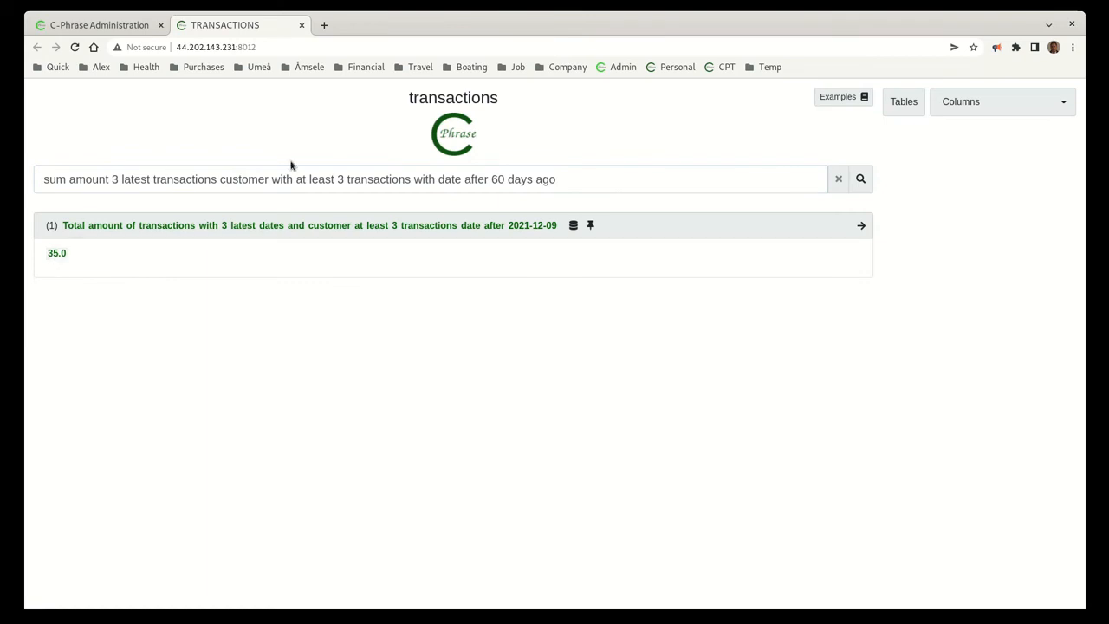
click(838, 96)
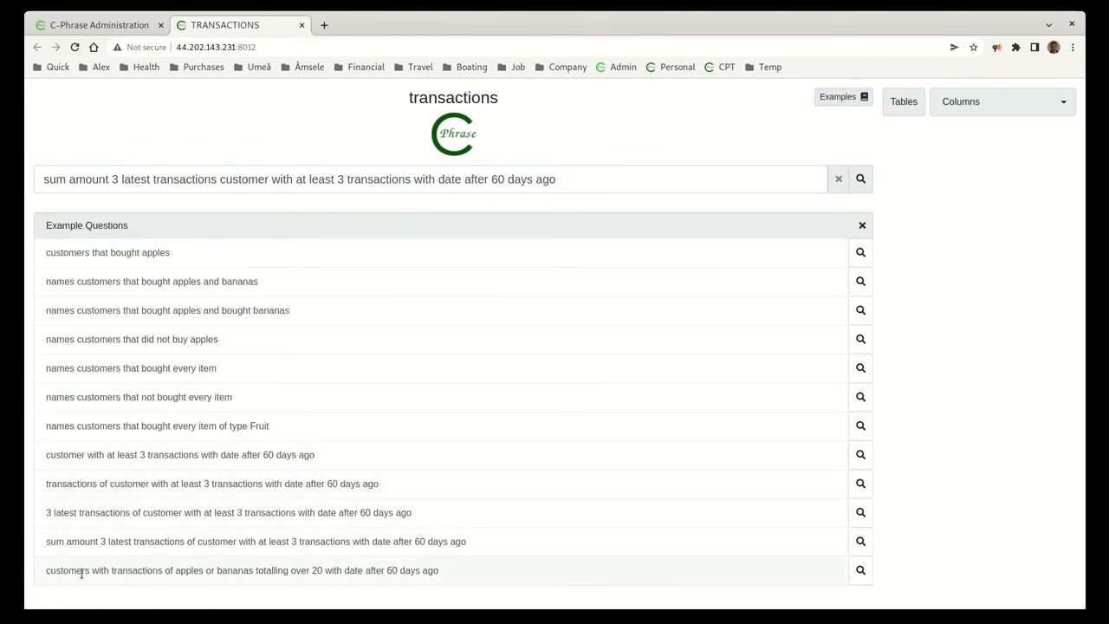
Step: Run the apples-or-bananas totalling over 20 example, then lower the threshold to 10
click(860, 570)
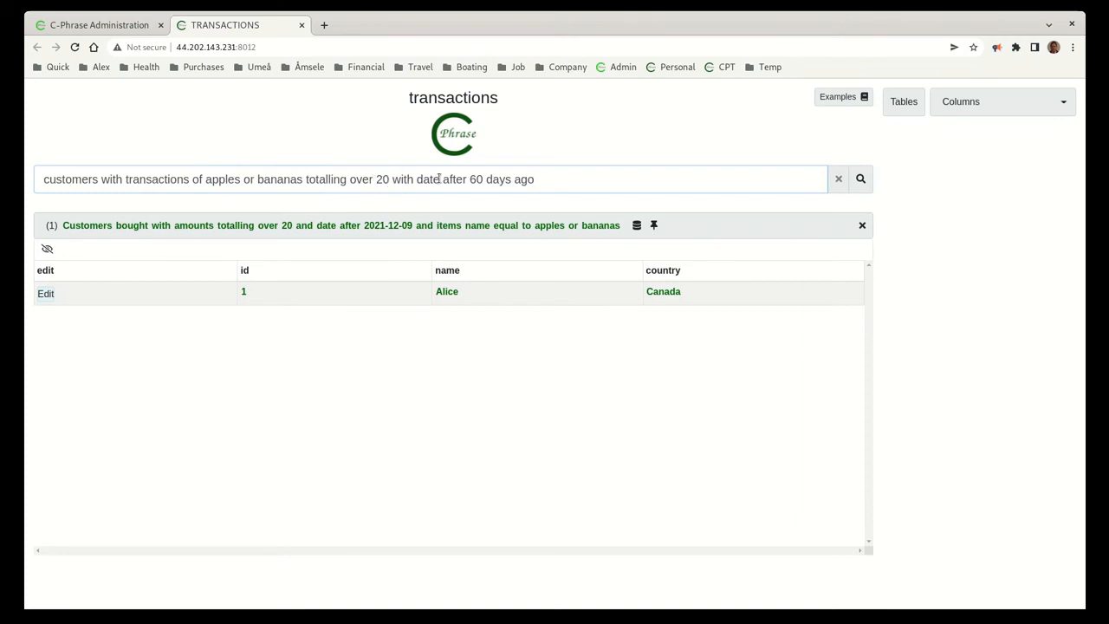
click(549, 179)
text(1)
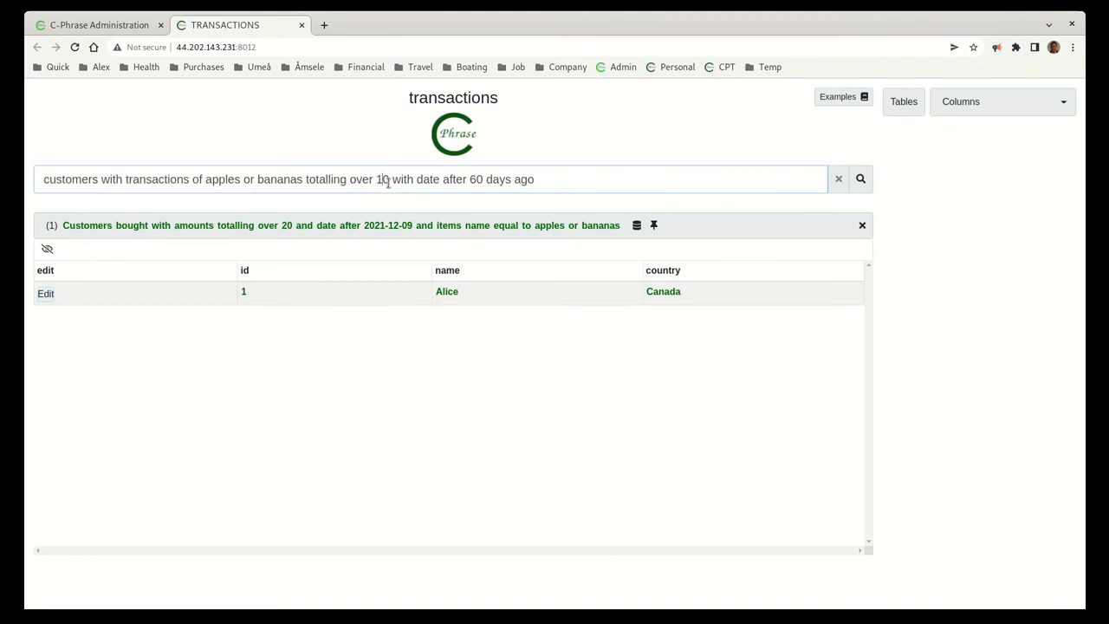
click(860, 179)
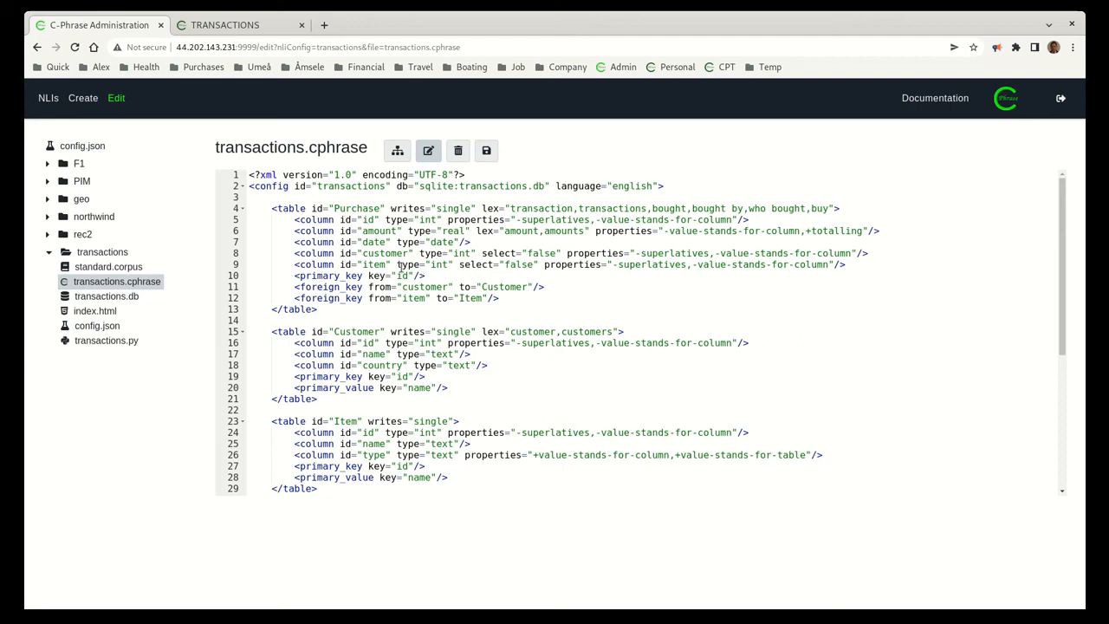
Step: Scroll the transactions.cphrase file down to its db_state purchases, customers and items
scroll(down, 3)
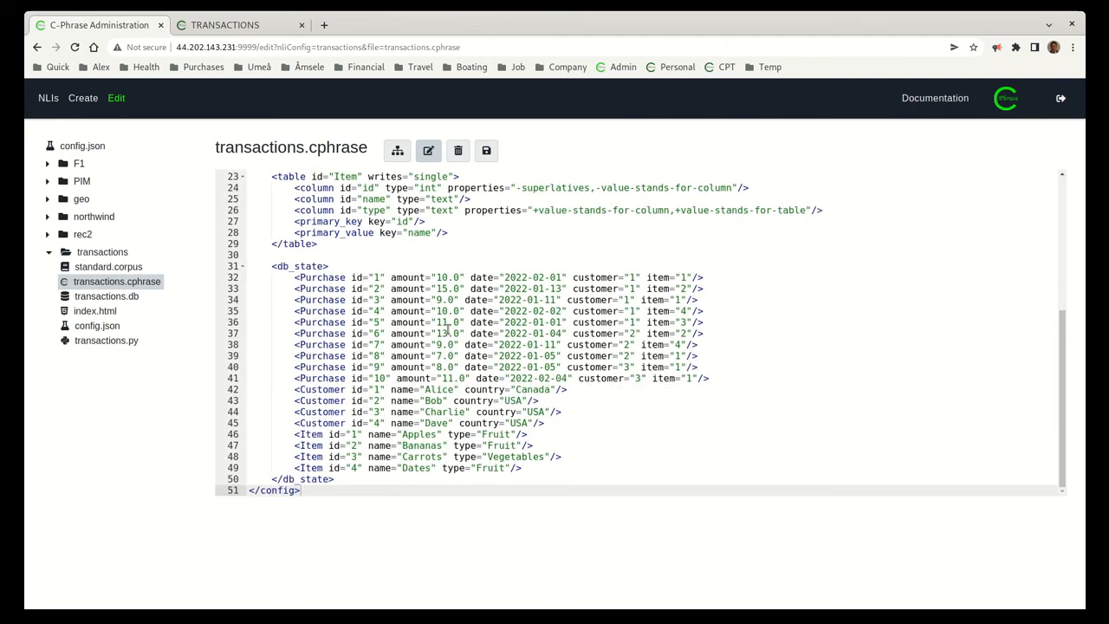